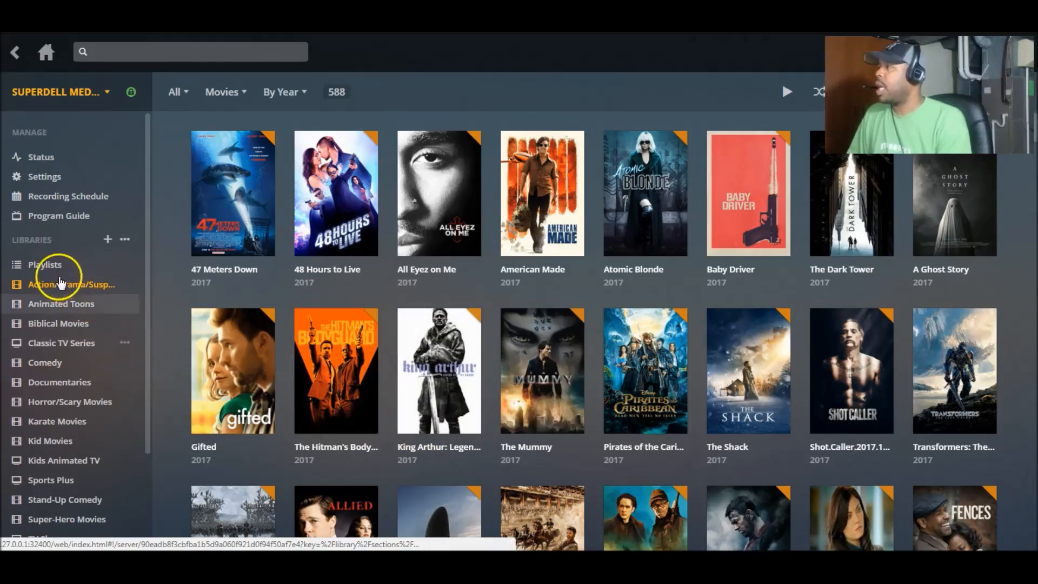
{"action": "mouse_move", "coordinate": [61, 303]}
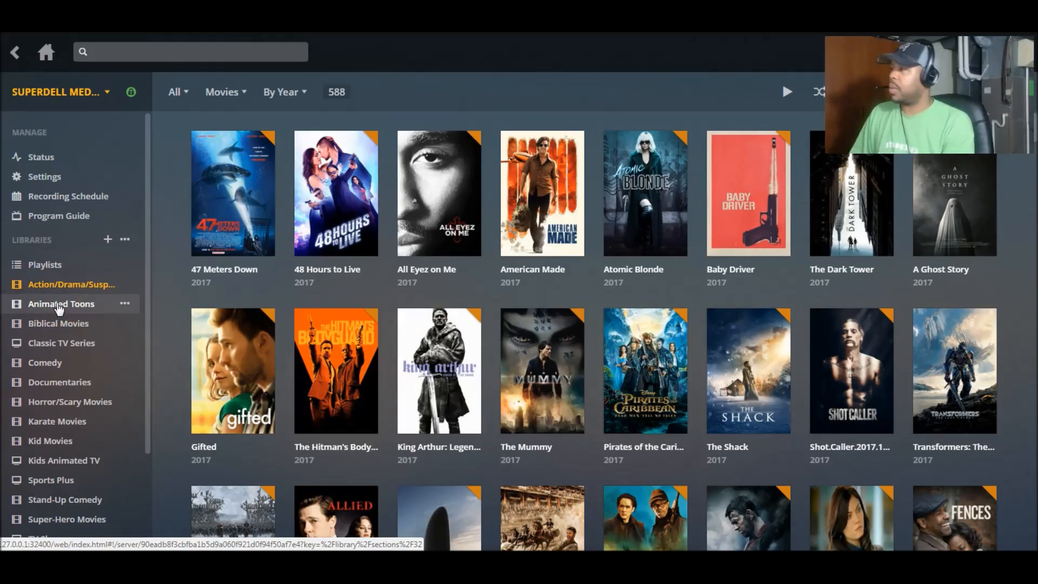
- Open Animated Toons and try playing All Star Superman and Barbie, both giving Playback Error
{"action": "left_click", "coordinate": [61, 303]}
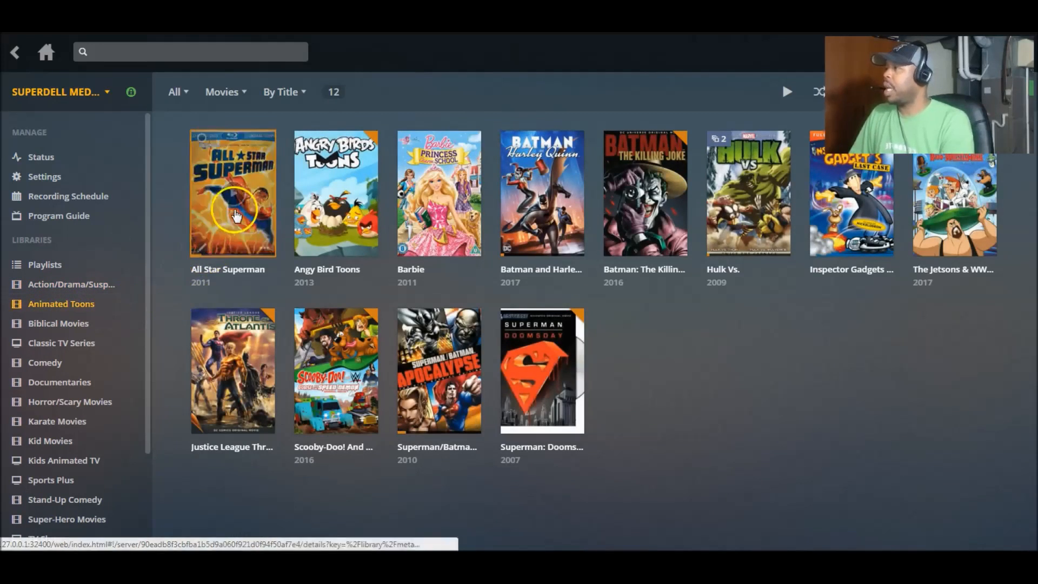
{"action": "mouse_move", "coordinate": [232, 193]}
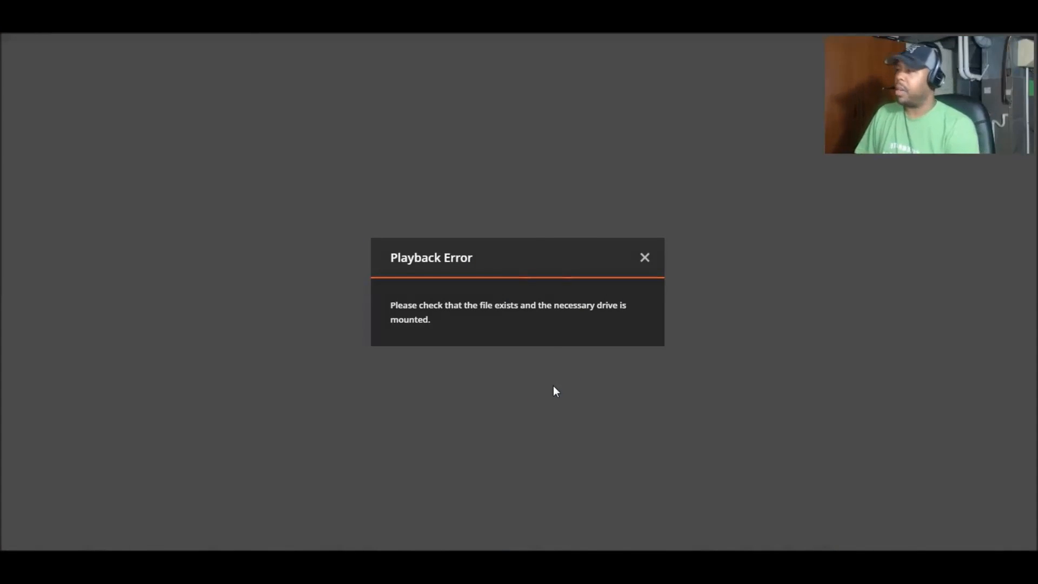
{"action": "left_click", "coordinate": [644, 258]}
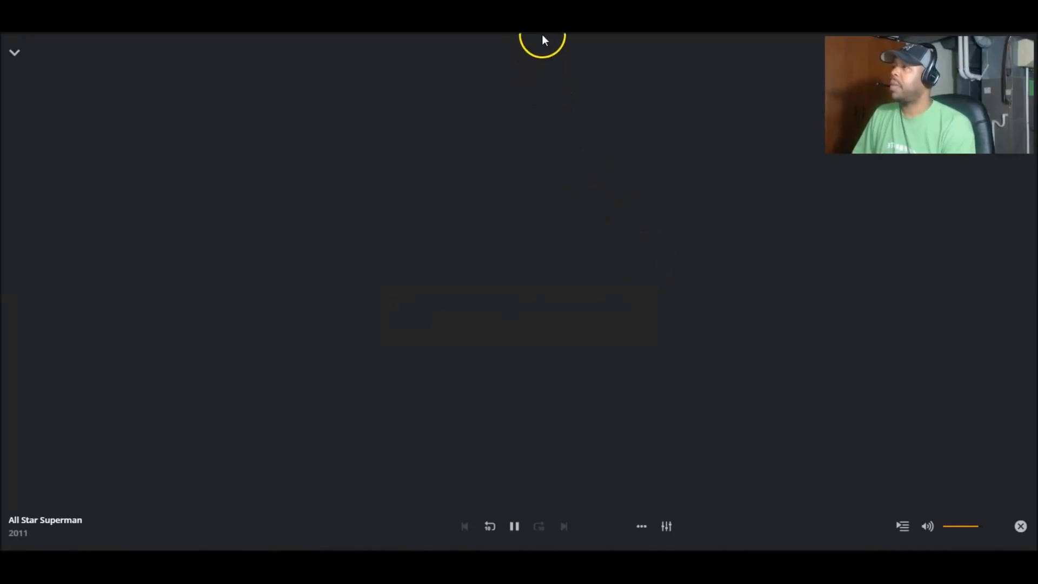
{"action": "left_click", "coordinate": [15, 52]}
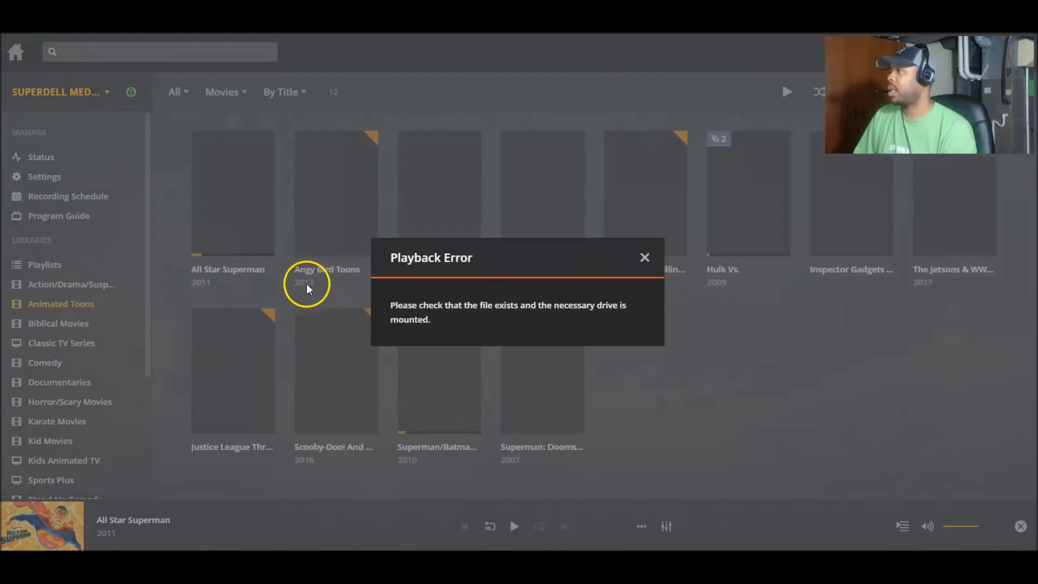
{"action": "left_click", "coordinate": [643, 256]}
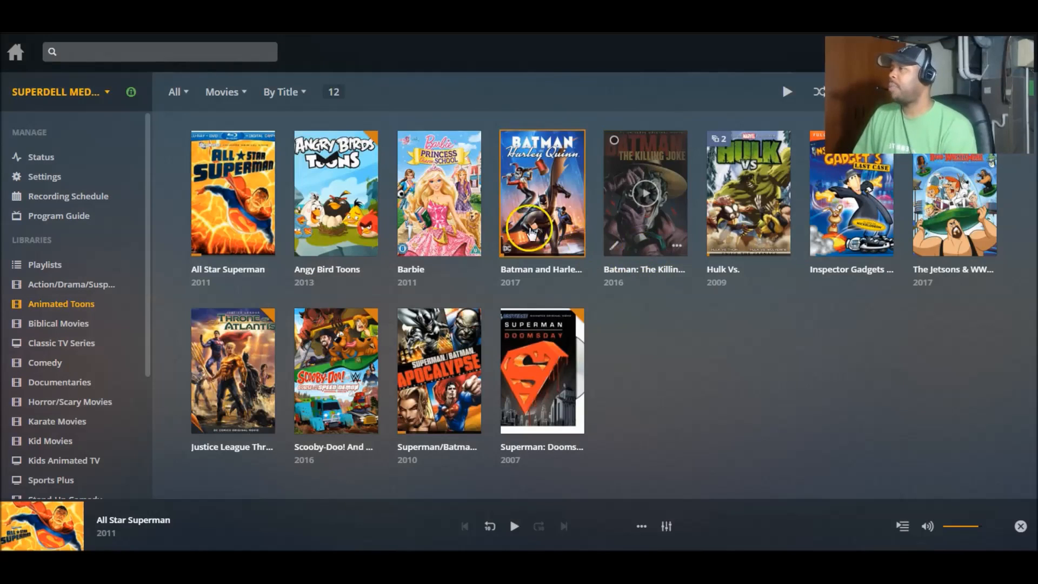
{"action": "mouse_move", "coordinate": [438, 193]}
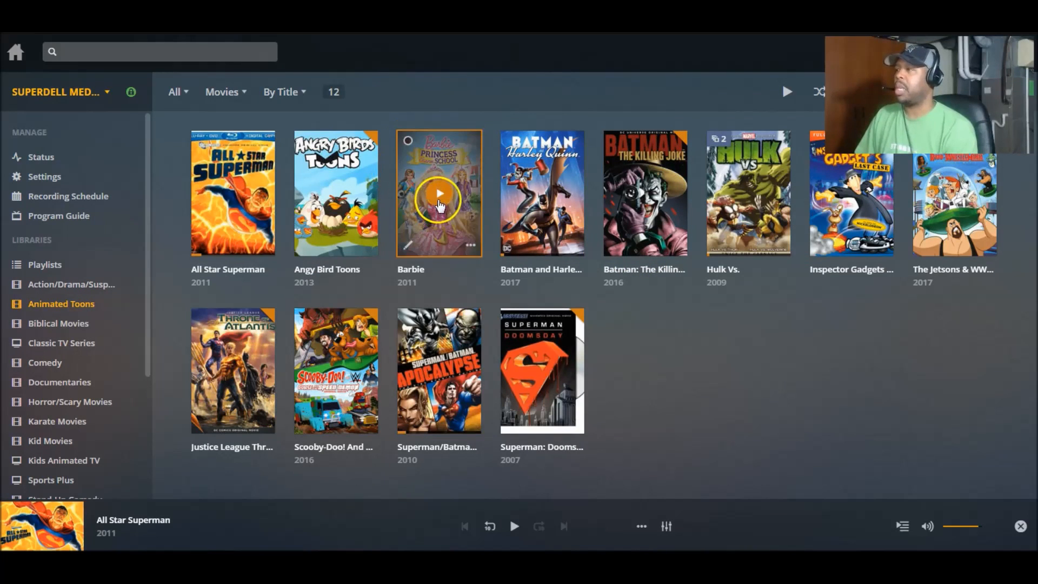
{"action": "left_click", "coordinate": [438, 192]}
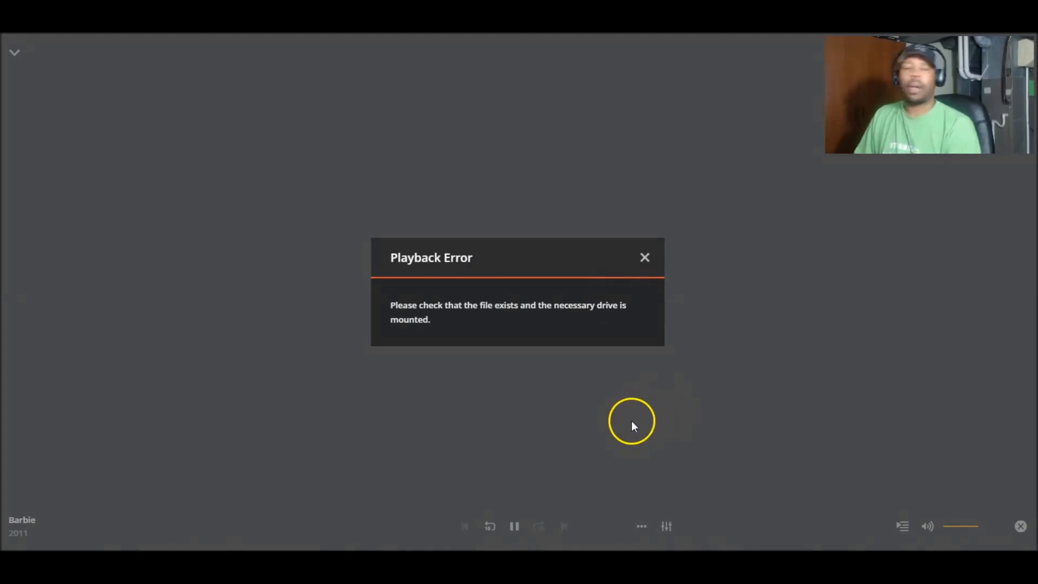
{"action": "left_click", "coordinate": [644, 258]}
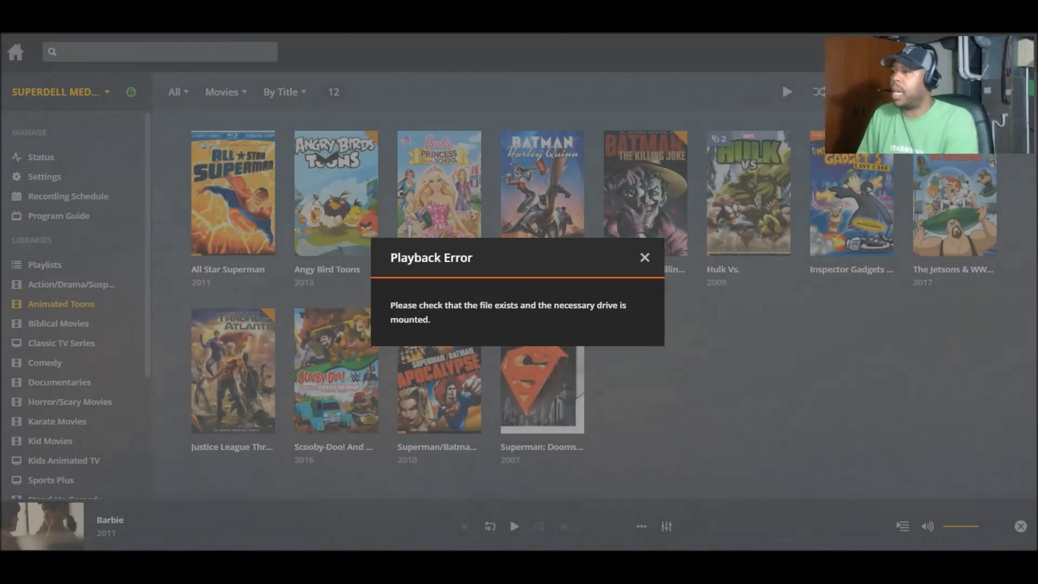
- Close Barbie's Playback Error dialog to return to the 12-movie grid
{"action": "left_click", "coordinate": [643, 256]}
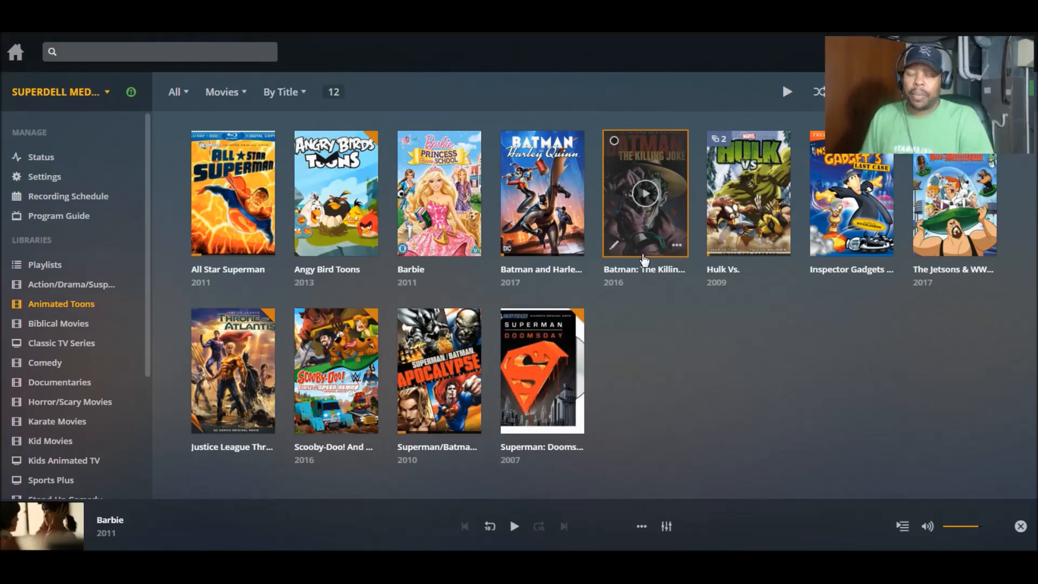
{"action": "mouse_move", "coordinate": [784, 341]}
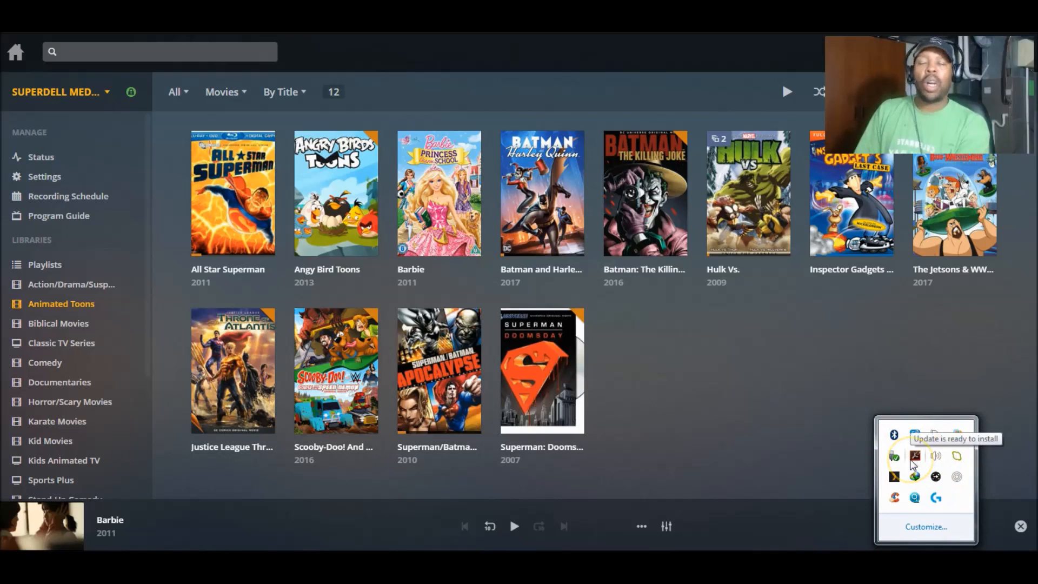
{"action": "mouse_move", "coordinate": [892, 457]}
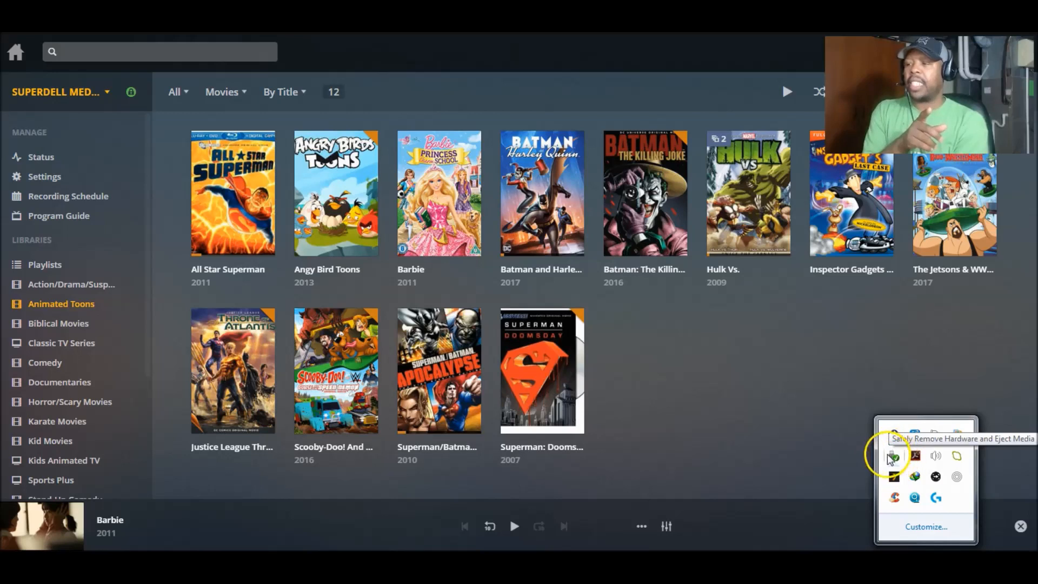
{"action": "mouse_move", "coordinate": [893, 462]}
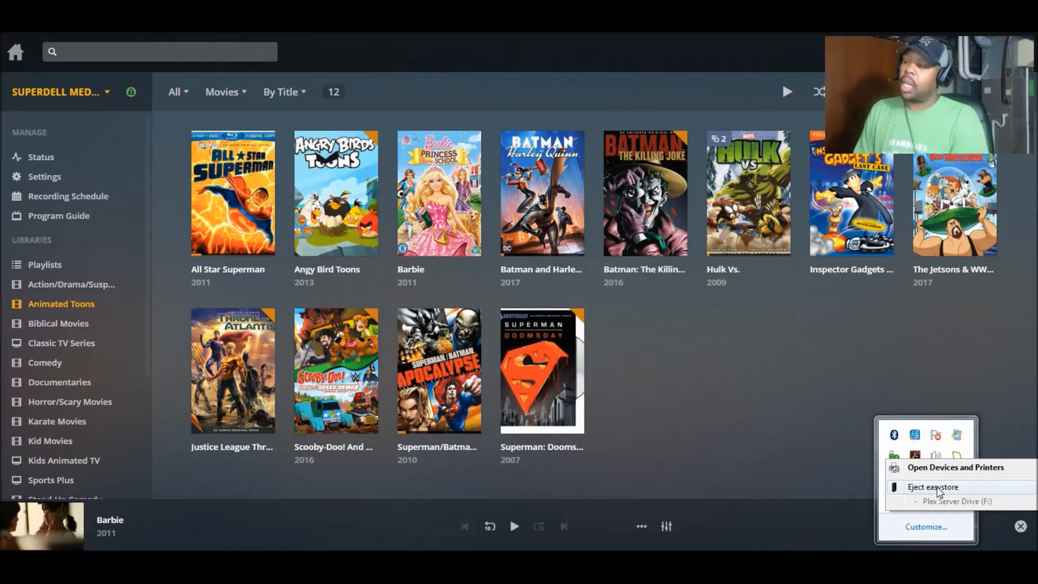
{"action": "mouse_move", "coordinate": [973, 501]}
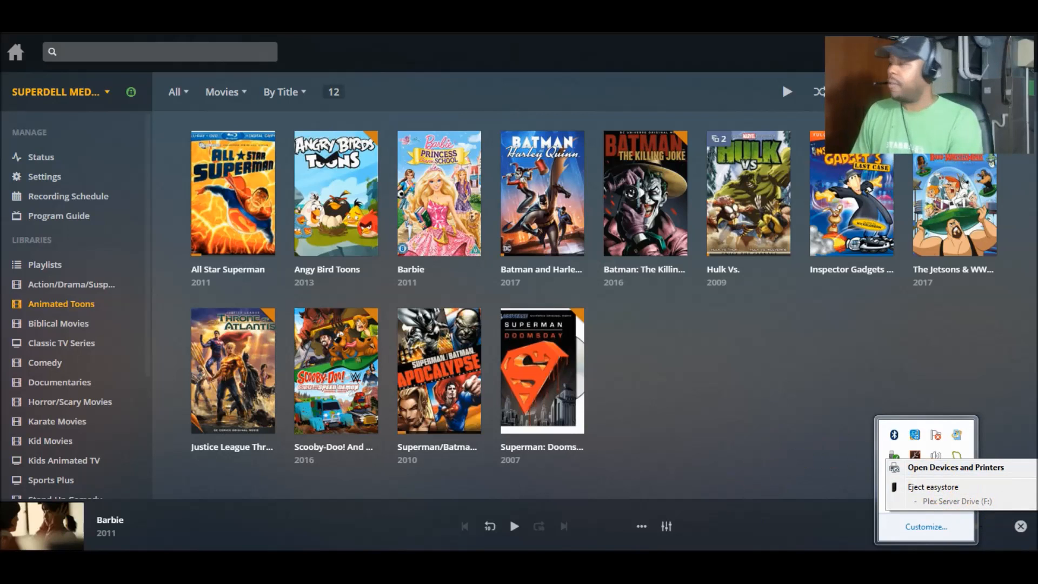
{"action": "mouse_move", "coordinate": [657, 316]}
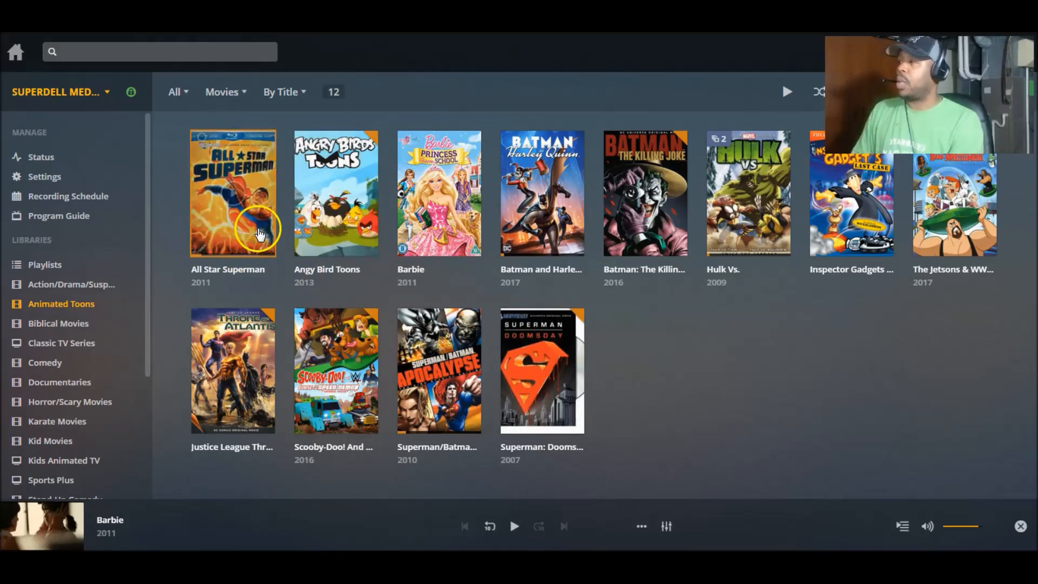
{"action": "mouse_move", "coordinate": [259, 235]}
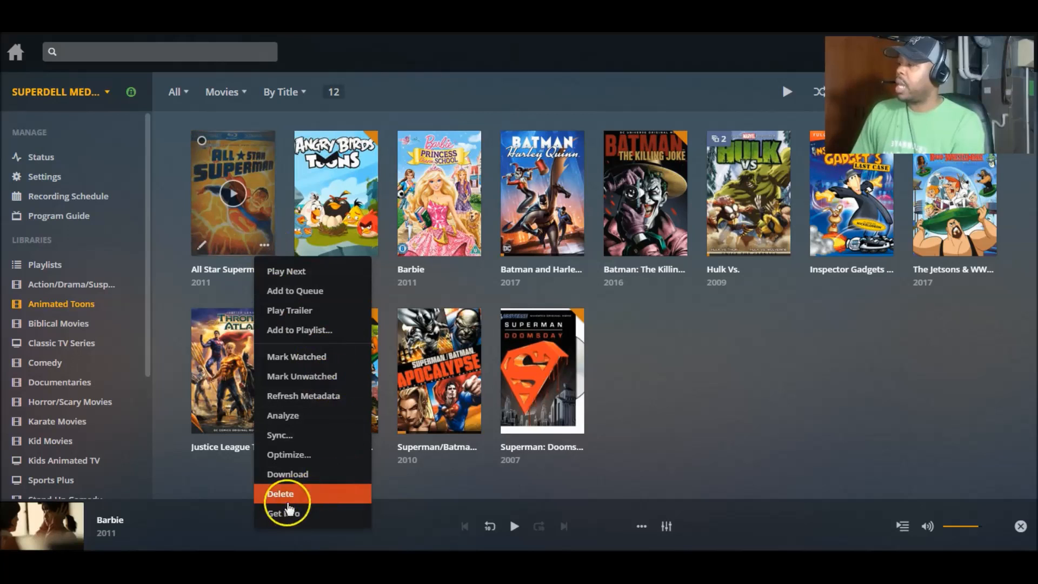
- View All Star Superman's Media Info showing G: unavailable; confirm only C: and F: exist
{"action": "left_click", "coordinate": [283, 513]}
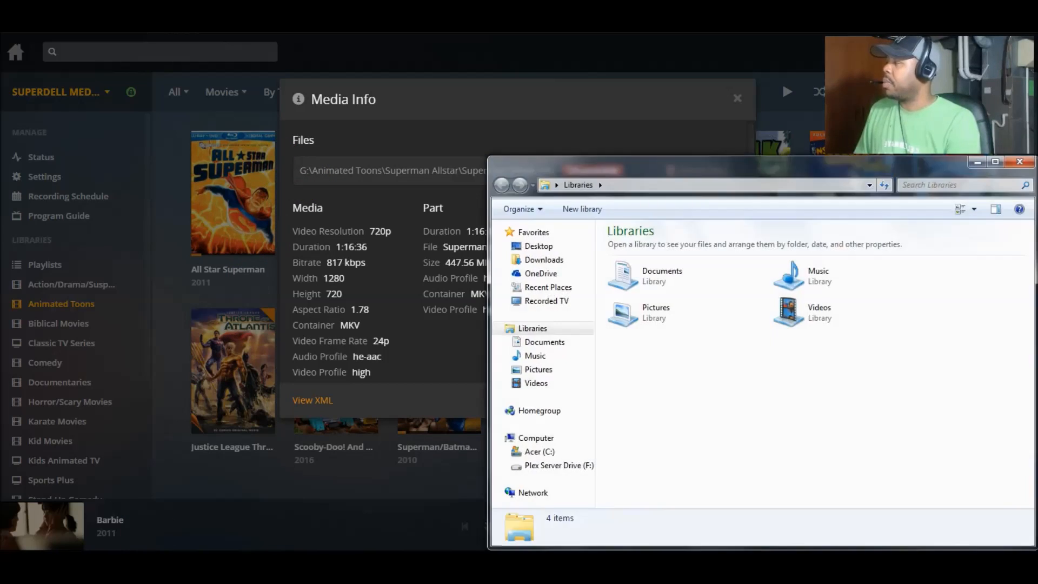
{"action": "left_click", "coordinate": [535, 437]}
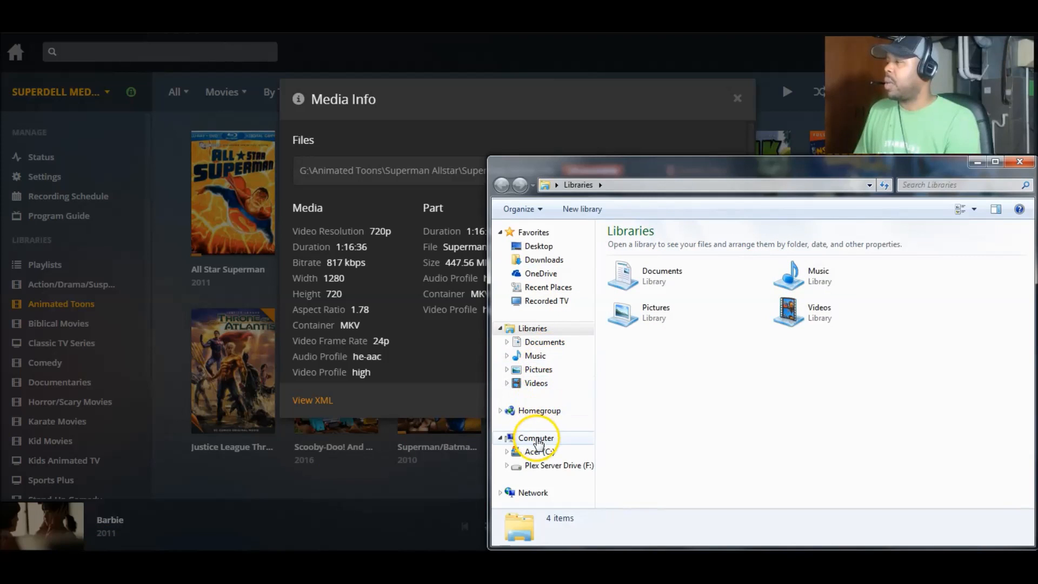
{"action": "left_click", "coordinate": [536, 438]}
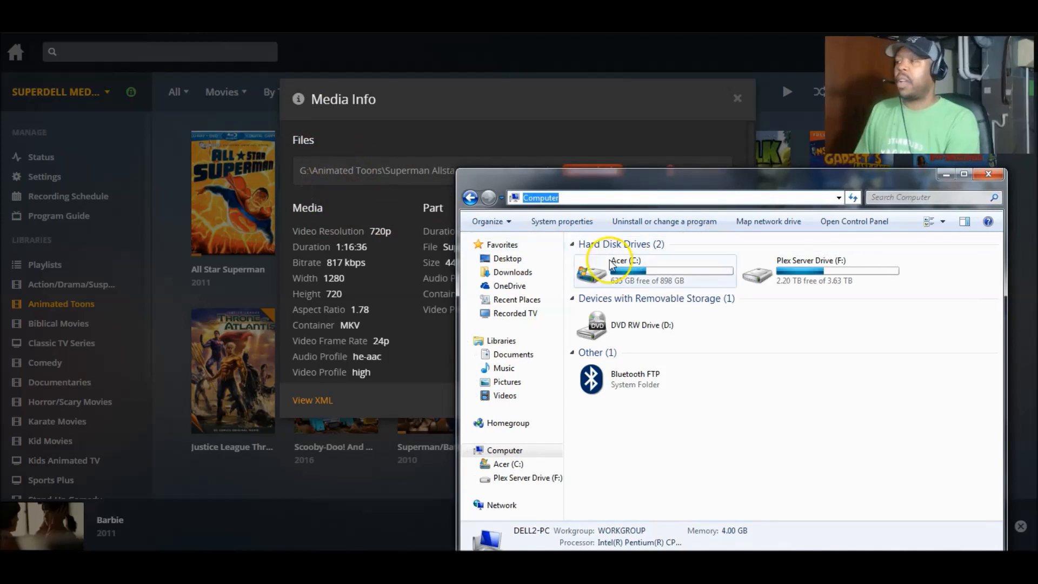
{"action": "mouse_move", "coordinate": [808, 278]}
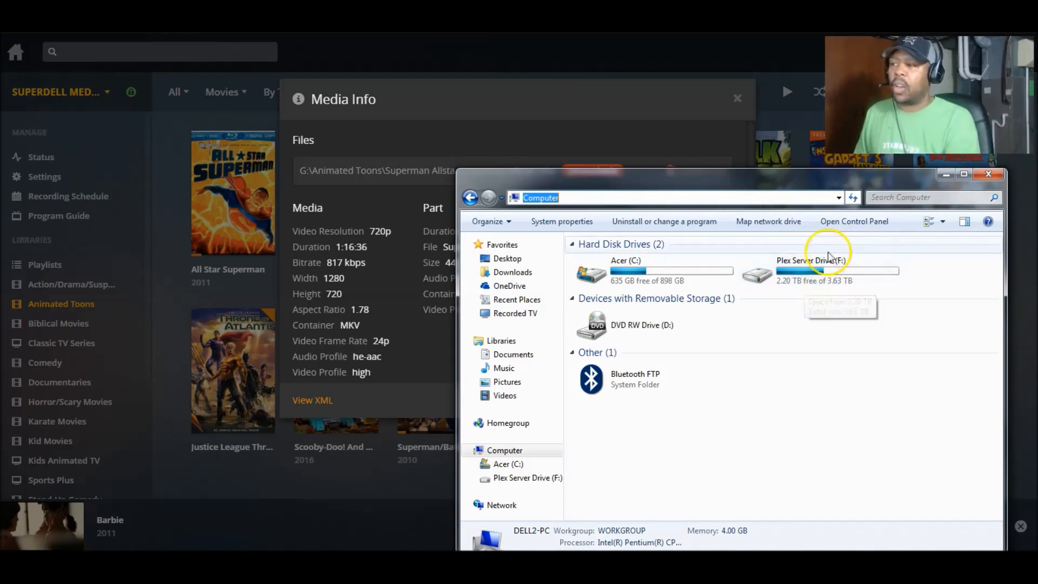
{"action": "mouse_move", "coordinate": [824, 274]}
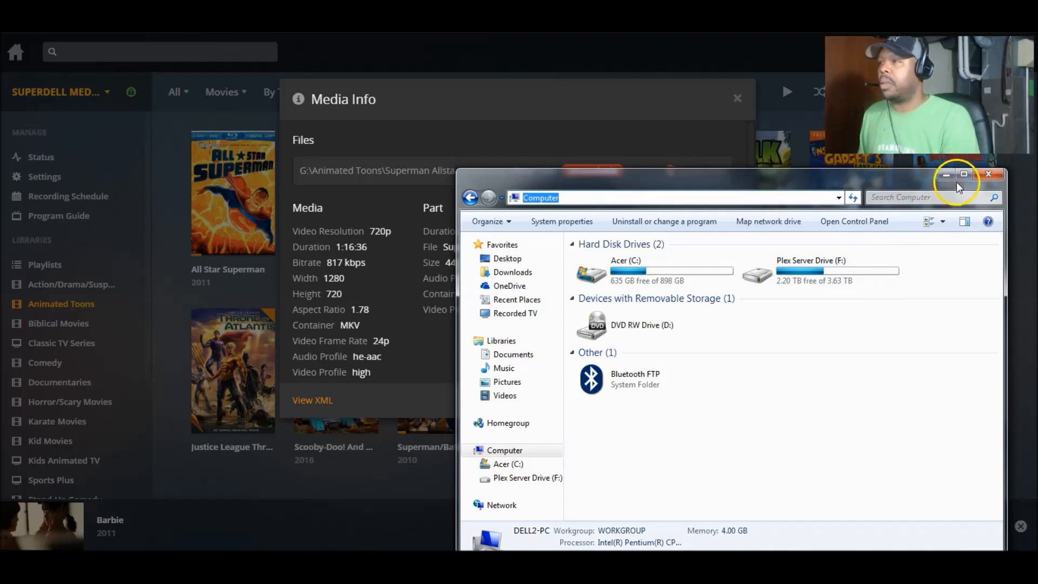
{"action": "left_click", "coordinate": [989, 174]}
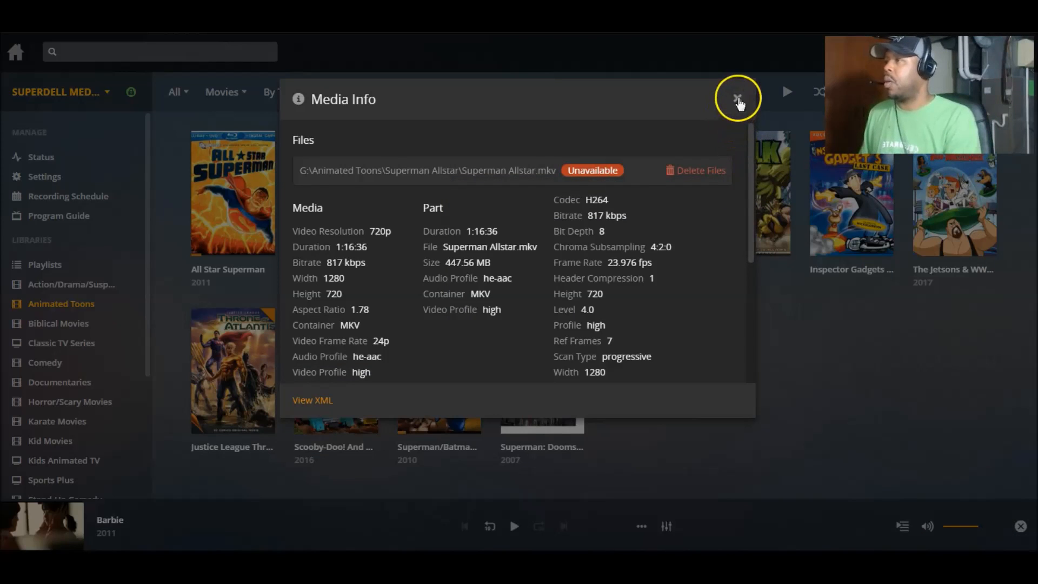
- Close All Star Superman's Media Info panel
{"action": "left_click", "coordinate": [737, 98]}
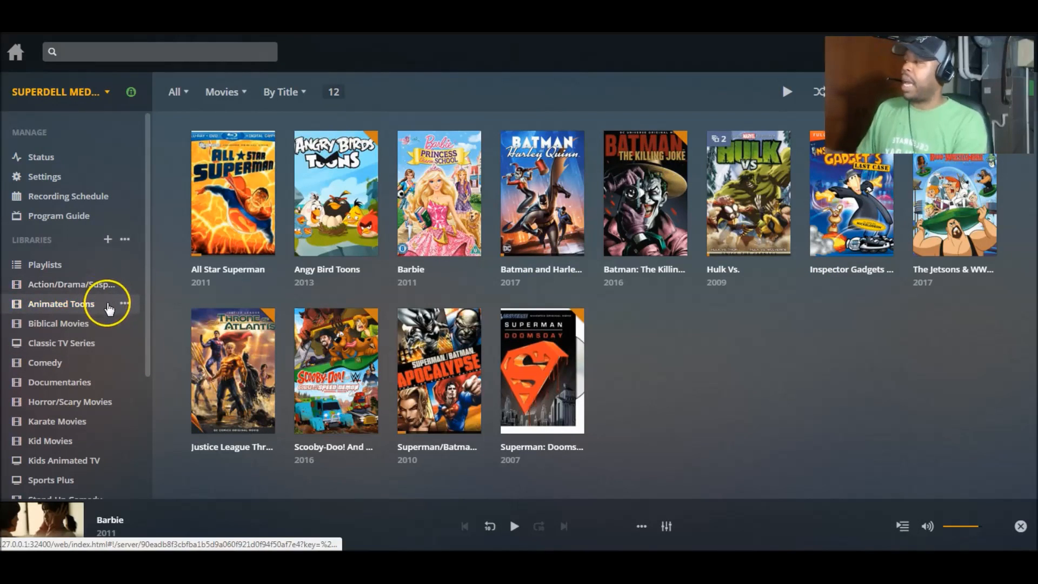
{"action": "mouse_move", "coordinate": [79, 304]}
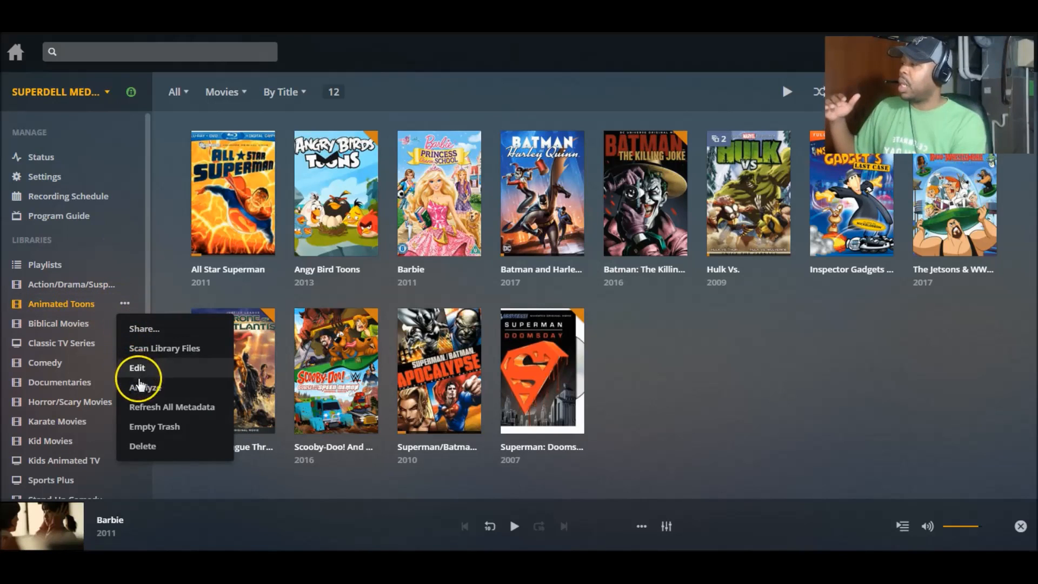
- Edit the Animated Toons library and view its folders, listing G:\Animated Toons
{"action": "left_click", "coordinate": [137, 367]}
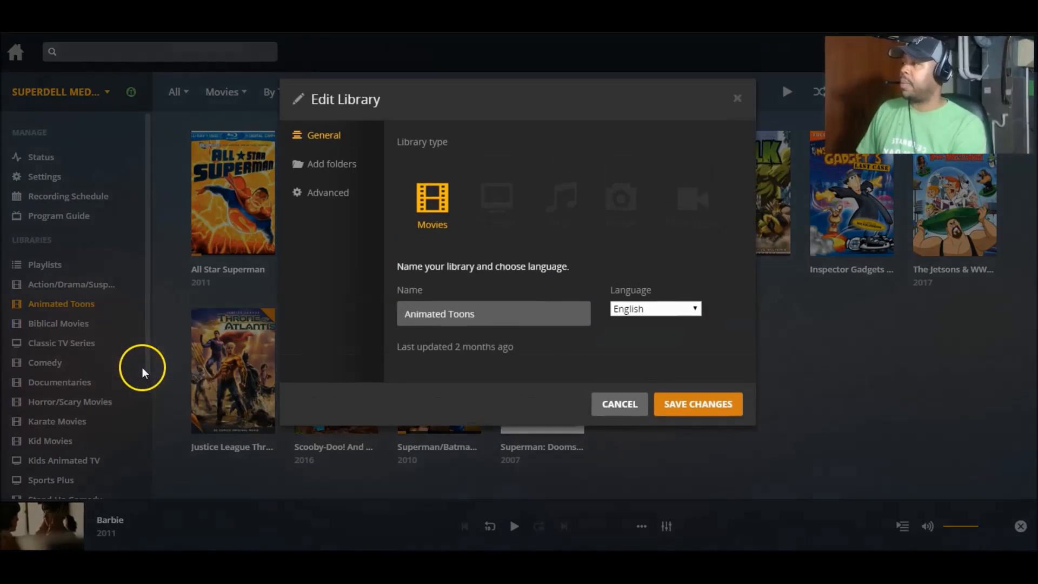
{"action": "mouse_move", "coordinate": [251, 341]}
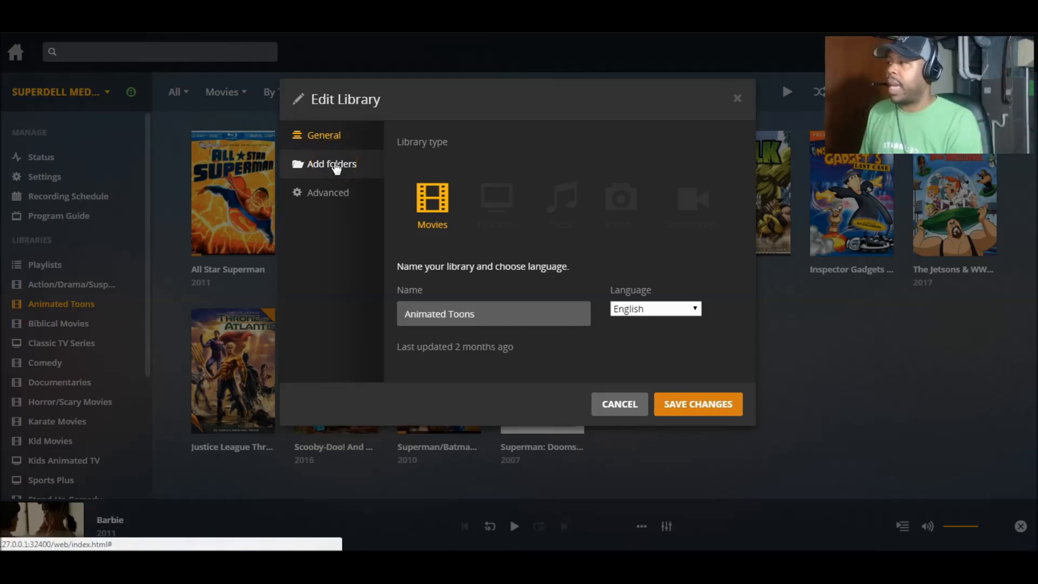
{"action": "left_click", "coordinate": [331, 163]}
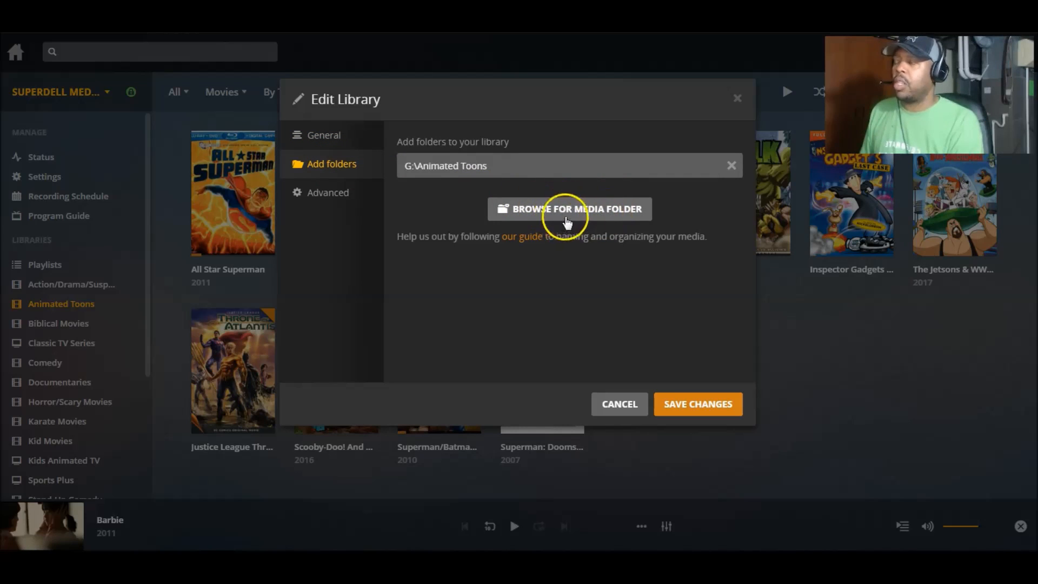
{"action": "mouse_move", "coordinate": [581, 213]}
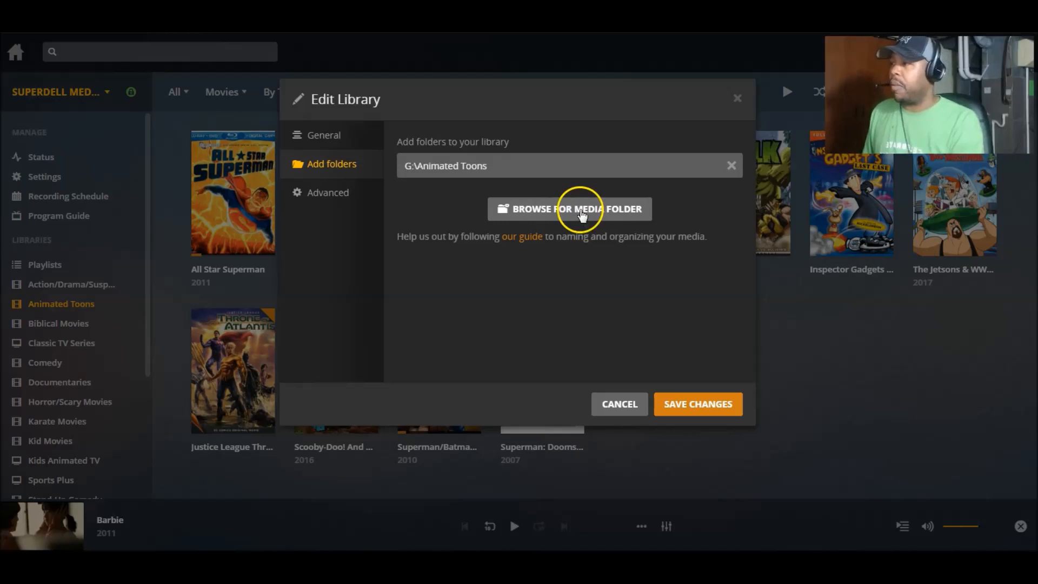
- Browse for a media folder and open drive F: to find Animated Toons
{"action": "left_click", "coordinate": [569, 209]}
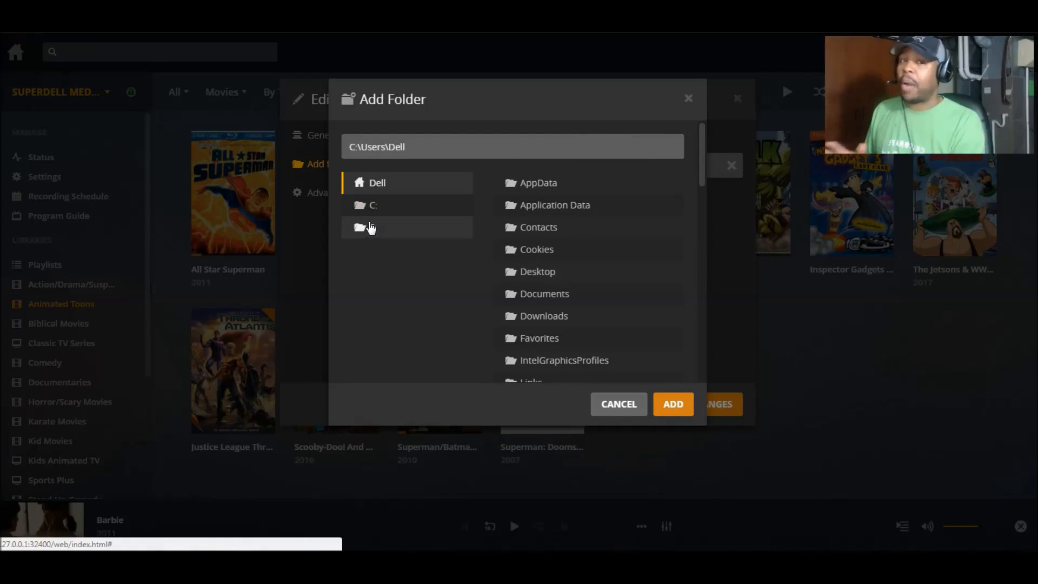
{"action": "left_click", "coordinate": [369, 227]}
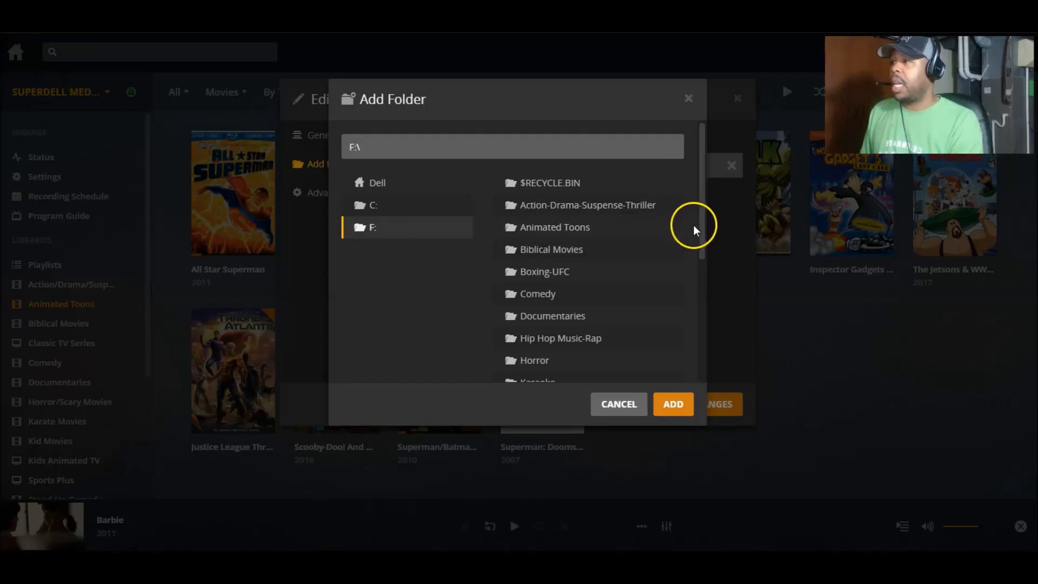
{"action": "mouse_move", "coordinate": [554, 226]}
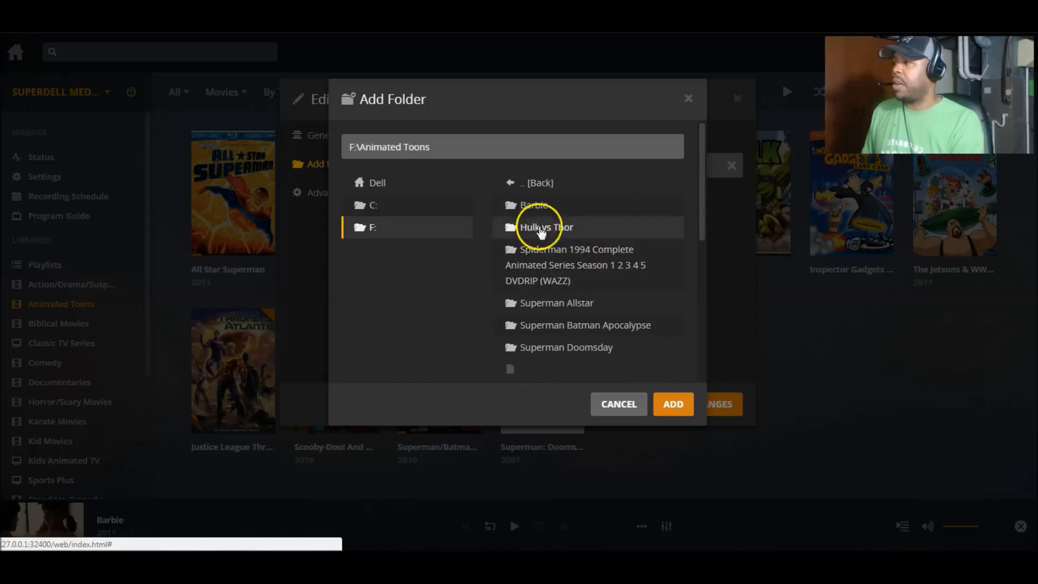
{"action": "mouse_move", "coordinate": [673, 404]}
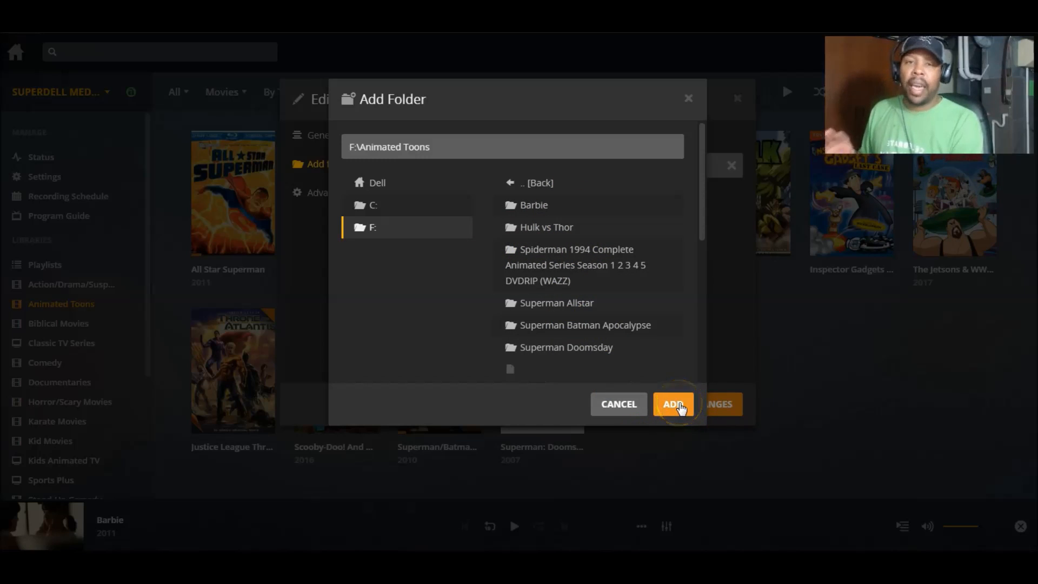
- Add F:\Animated Toons, remove G:\Animated Toons, and save the library changes
{"action": "left_click", "coordinate": [674, 404]}
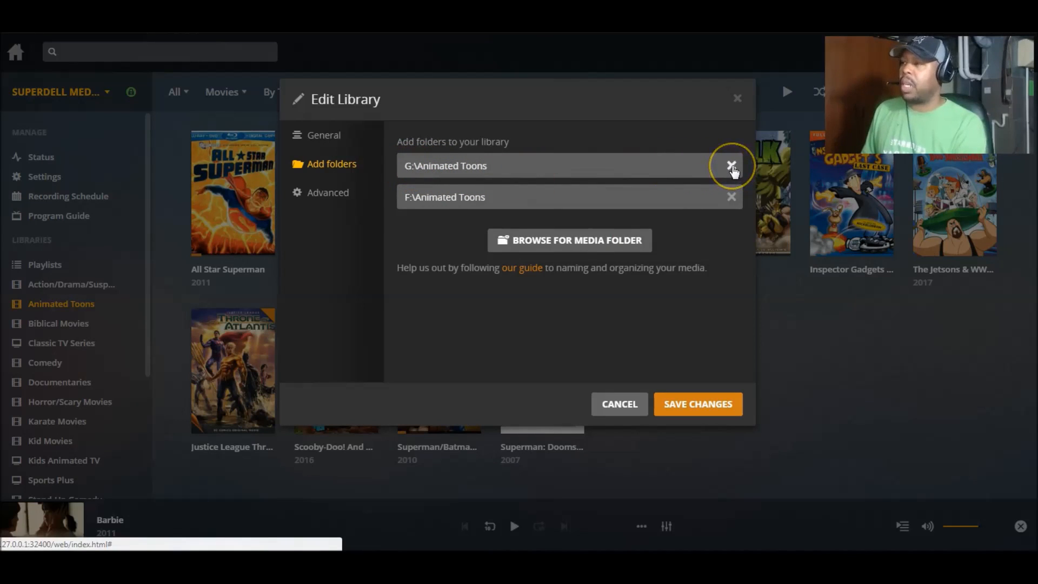
{"action": "left_click", "coordinate": [731, 165]}
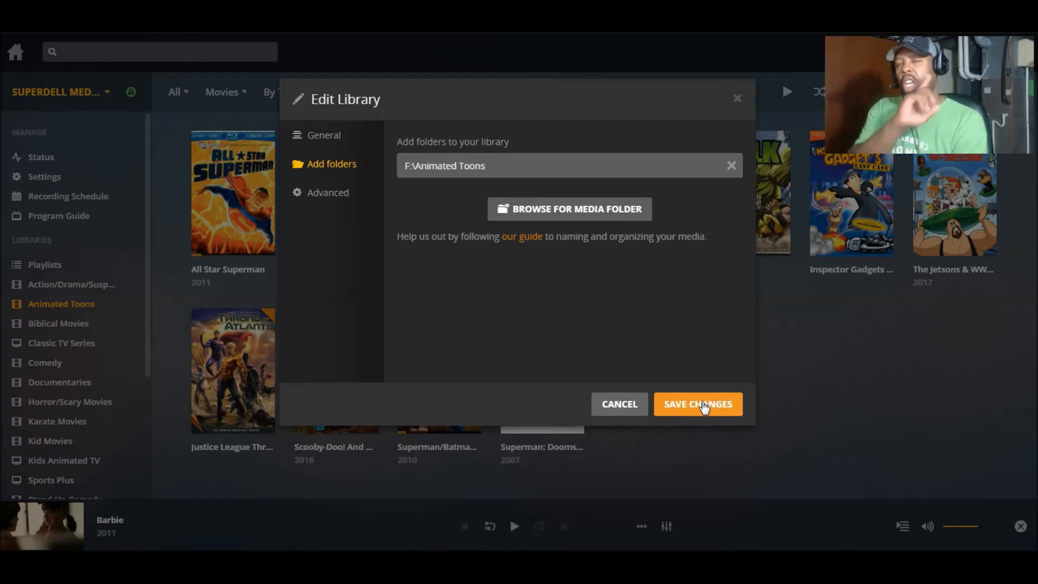
{"action": "left_click", "coordinate": [696, 403]}
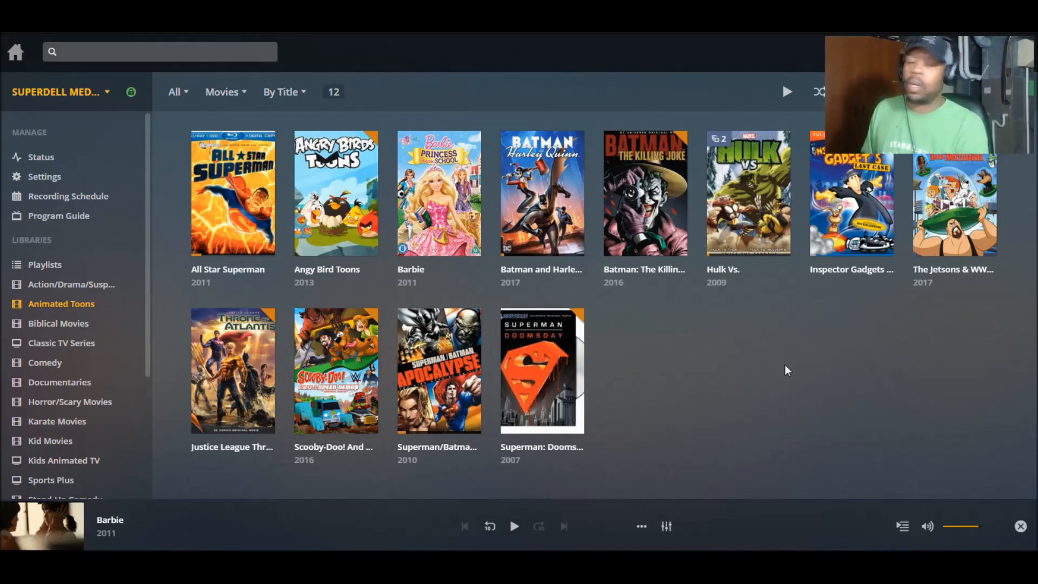
{"action": "left_click", "coordinate": [71, 284]}
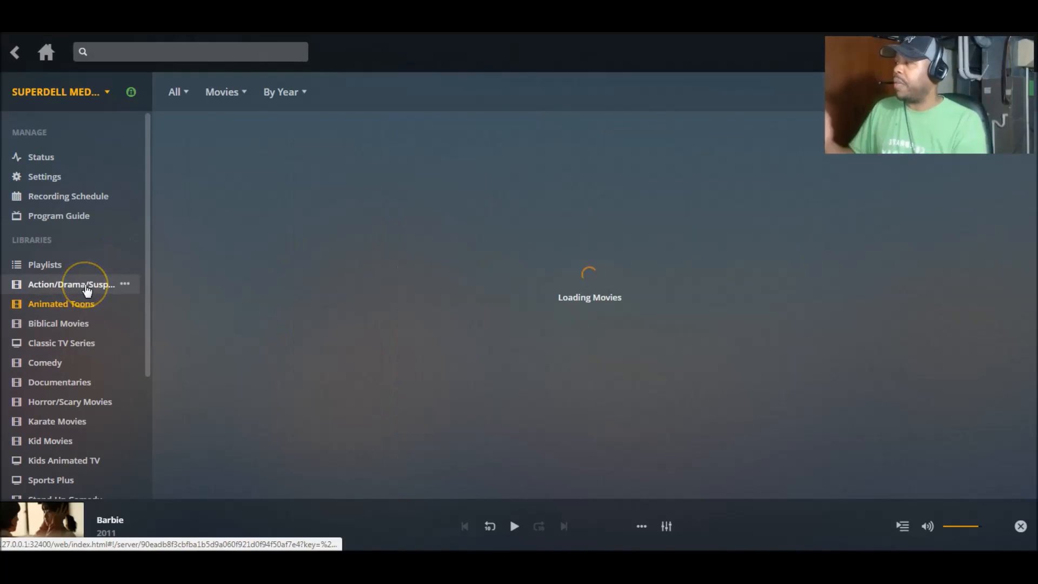
{"action": "left_click", "coordinate": [71, 284]}
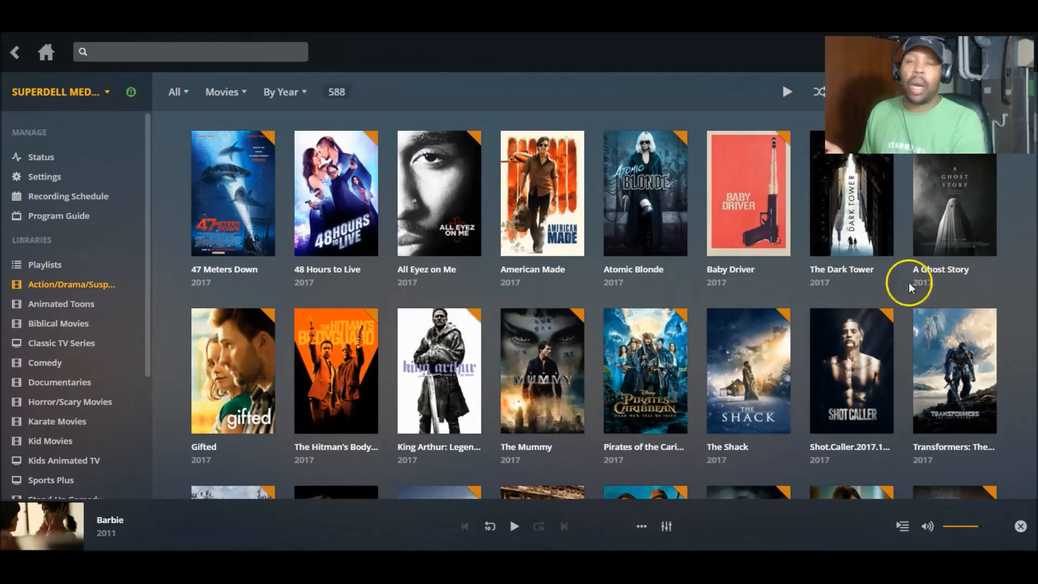
{"action": "left_click", "coordinate": [61, 303]}
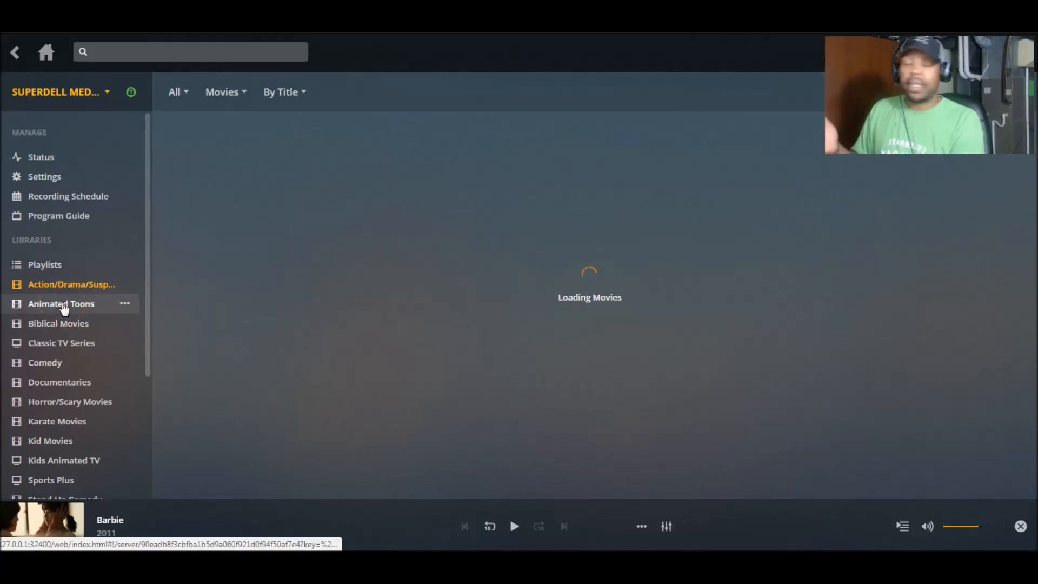
{"action": "left_click", "coordinate": [61, 304]}
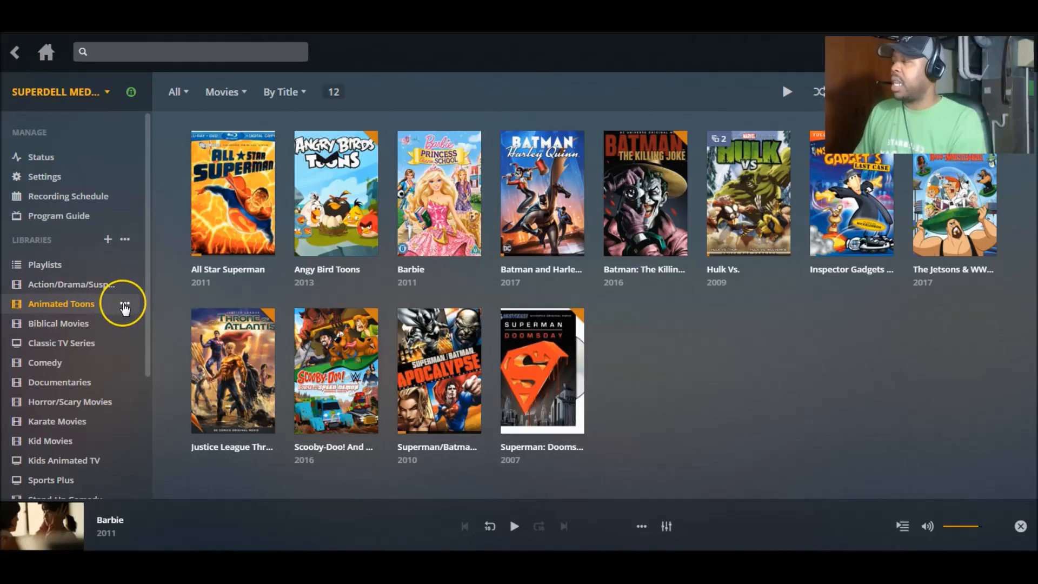
{"action": "left_click", "coordinate": [125, 306]}
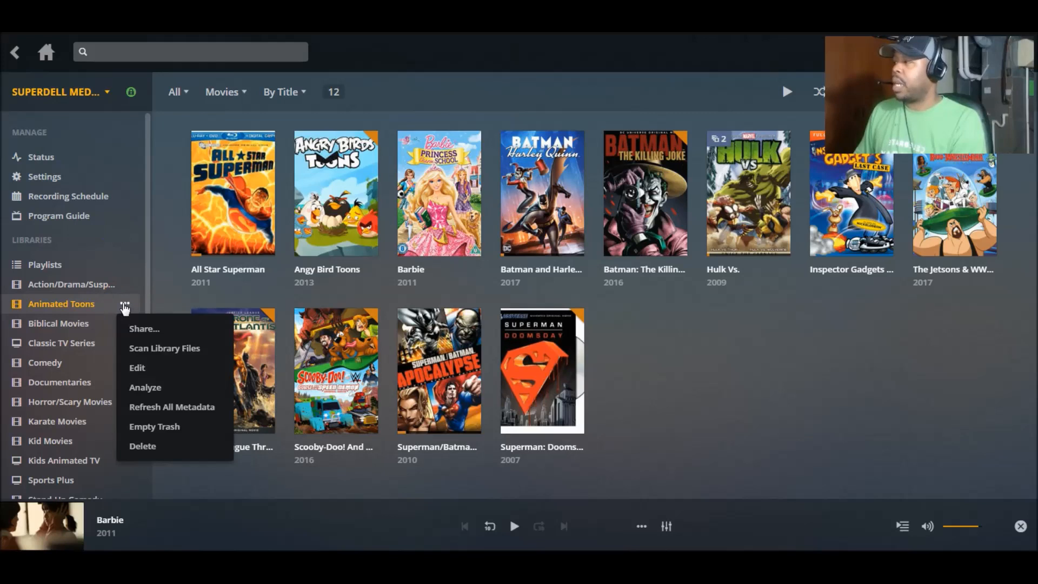
{"action": "left_click", "coordinate": [164, 347]}
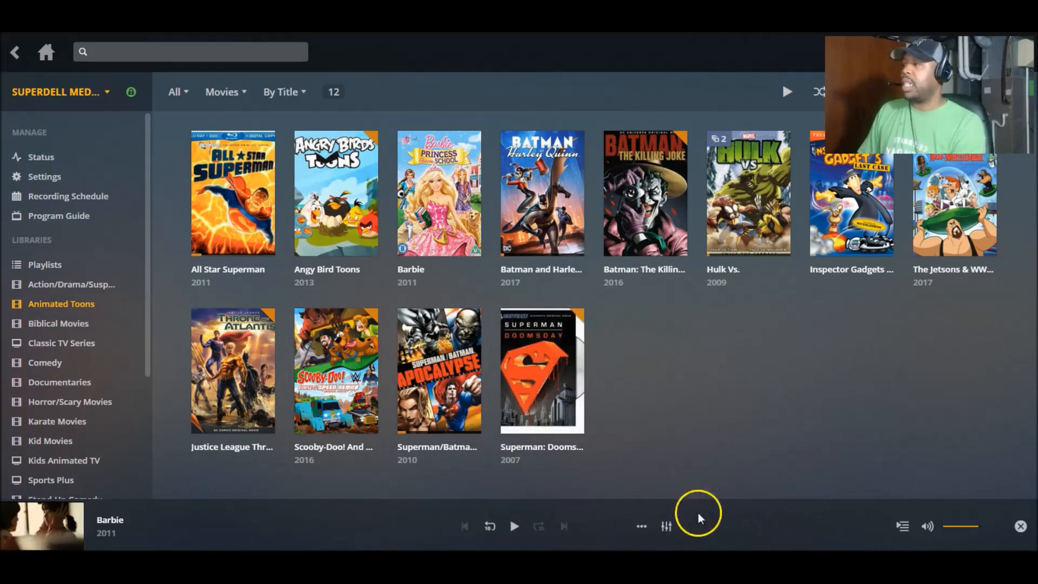
{"action": "mouse_move", "coordinate": [232, 194]}
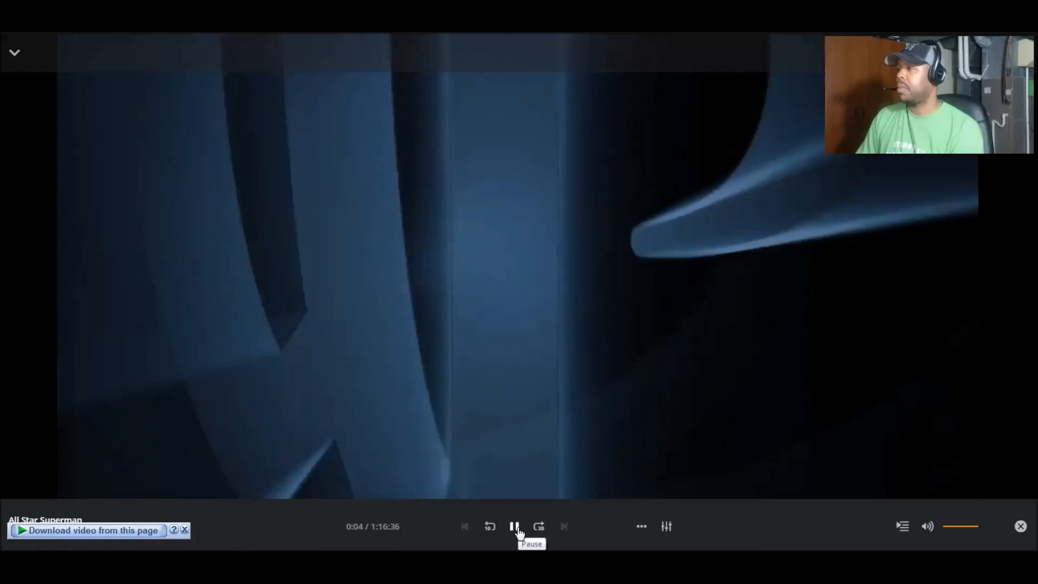
- Pause All Star Superman a few seconds into error-free playback
{"action": "left_click", "coordinate": [514, 525]}
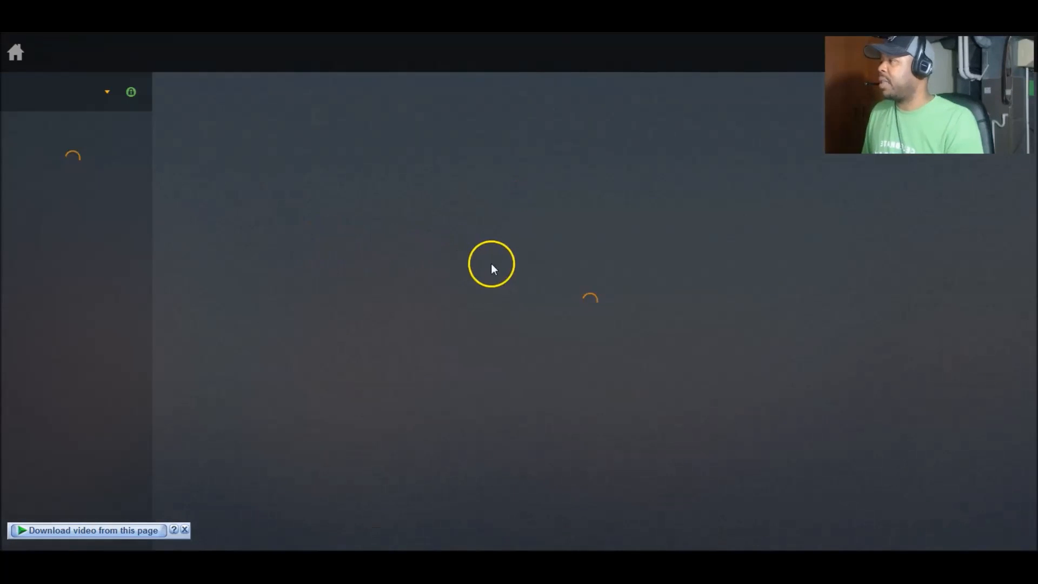
- Return to Animated Toons, play Barbie, and pause it a few seconds in
{"action": "left_click", "coordinate": [62, 303]}
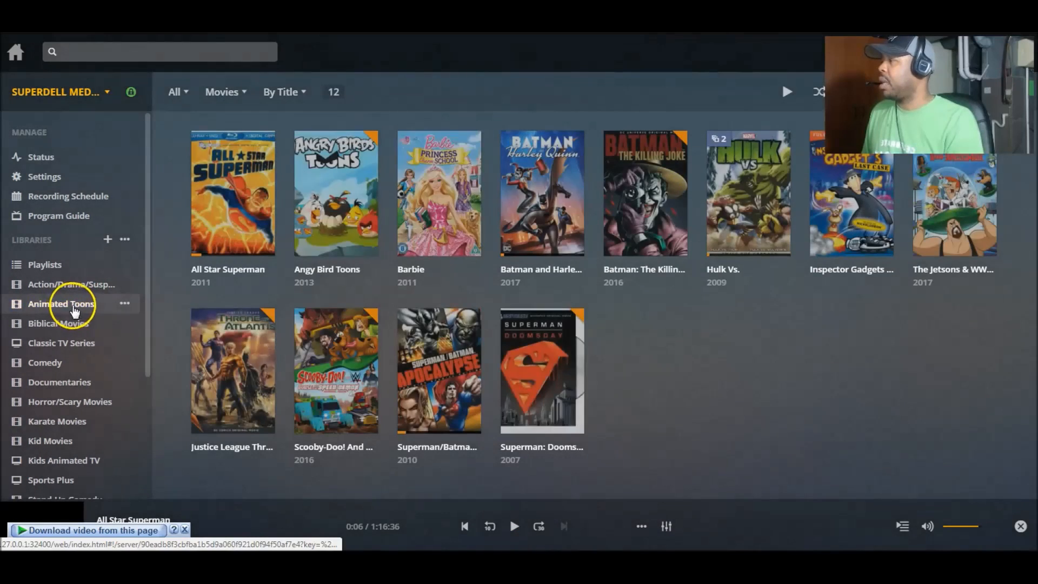
{"action": "mouse_move", "coordinate": [439, 198]}
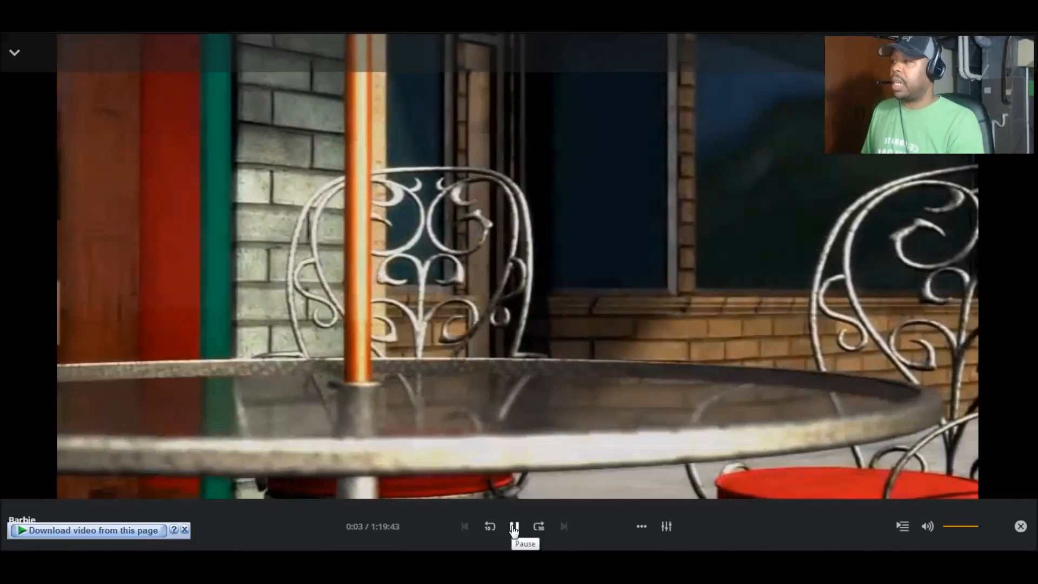
{"action": "left_click", "coordinate": [513, 526]}
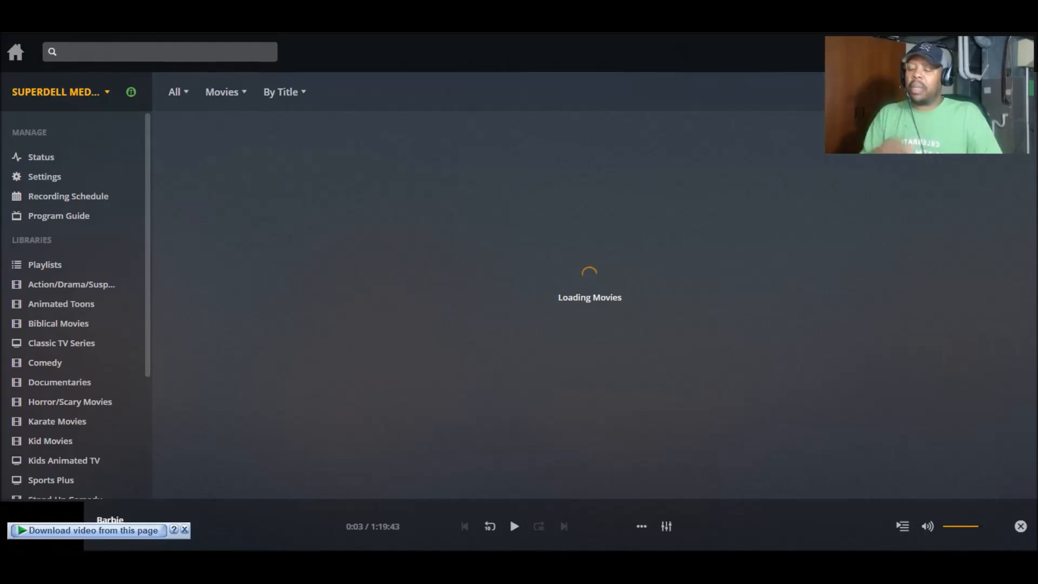
- Reopen the Animated Toons library and scroll through its 12 titles
{"action": "left_click", "coordinate": [61, 304]}
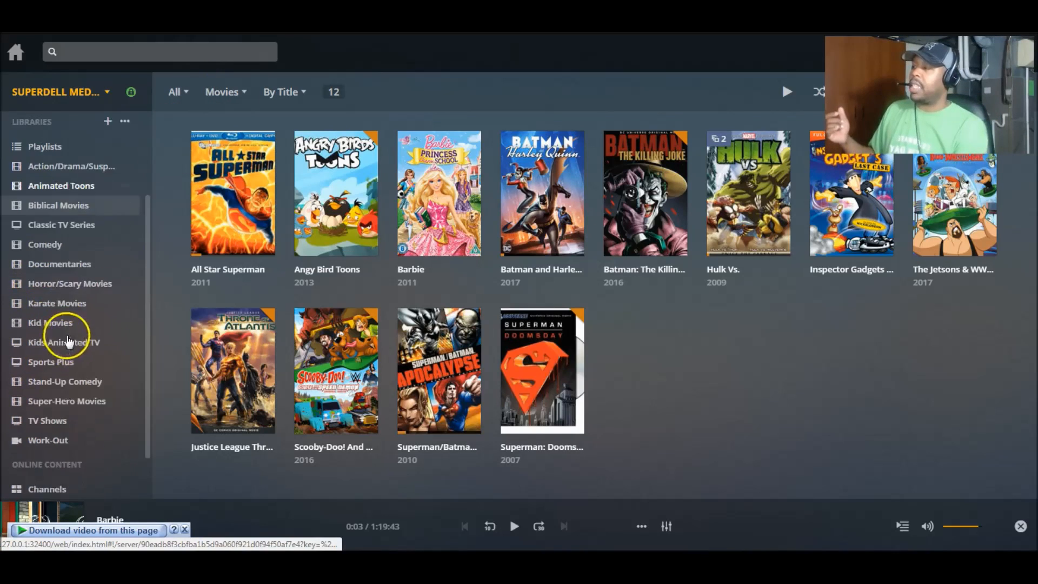
{"action": "scroll", "scroll_direction": "down", "scroll_amount": 3}
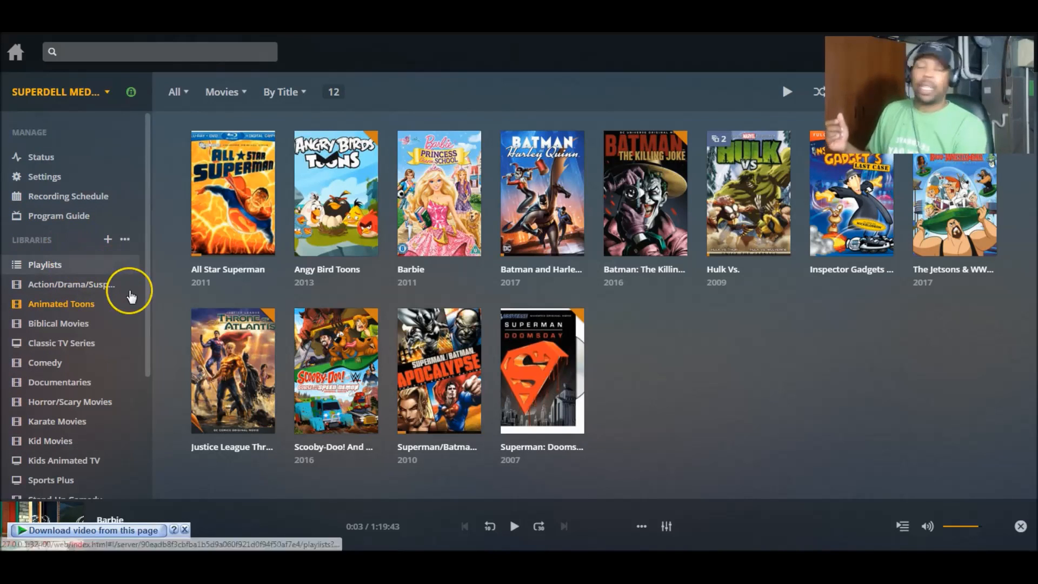
{"action": "mouse_move", "coordinate": [129, 291]}
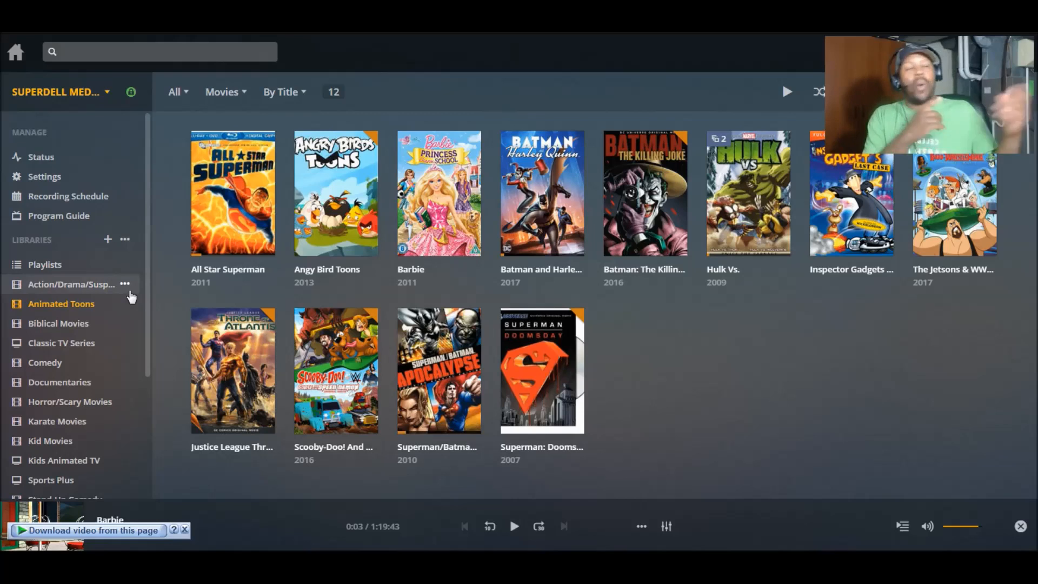